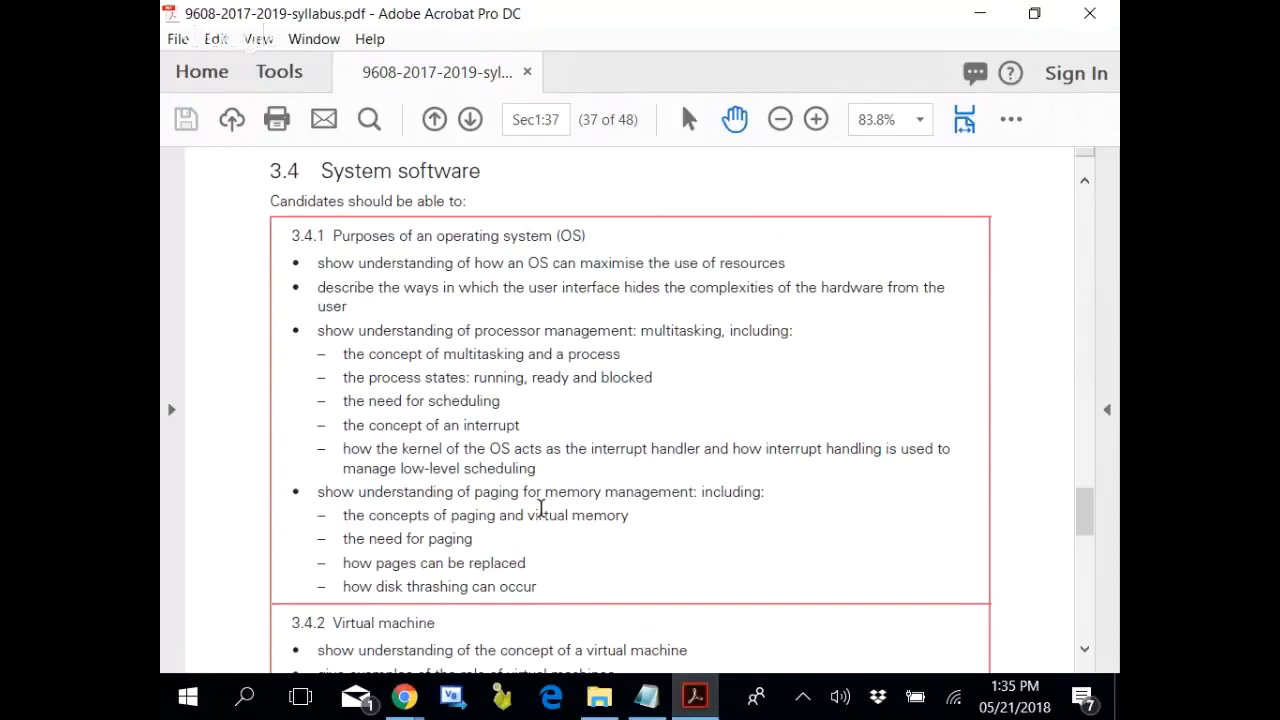
{"action": "scroll", "scroll_direction": "down", "scroll_amount": 3}
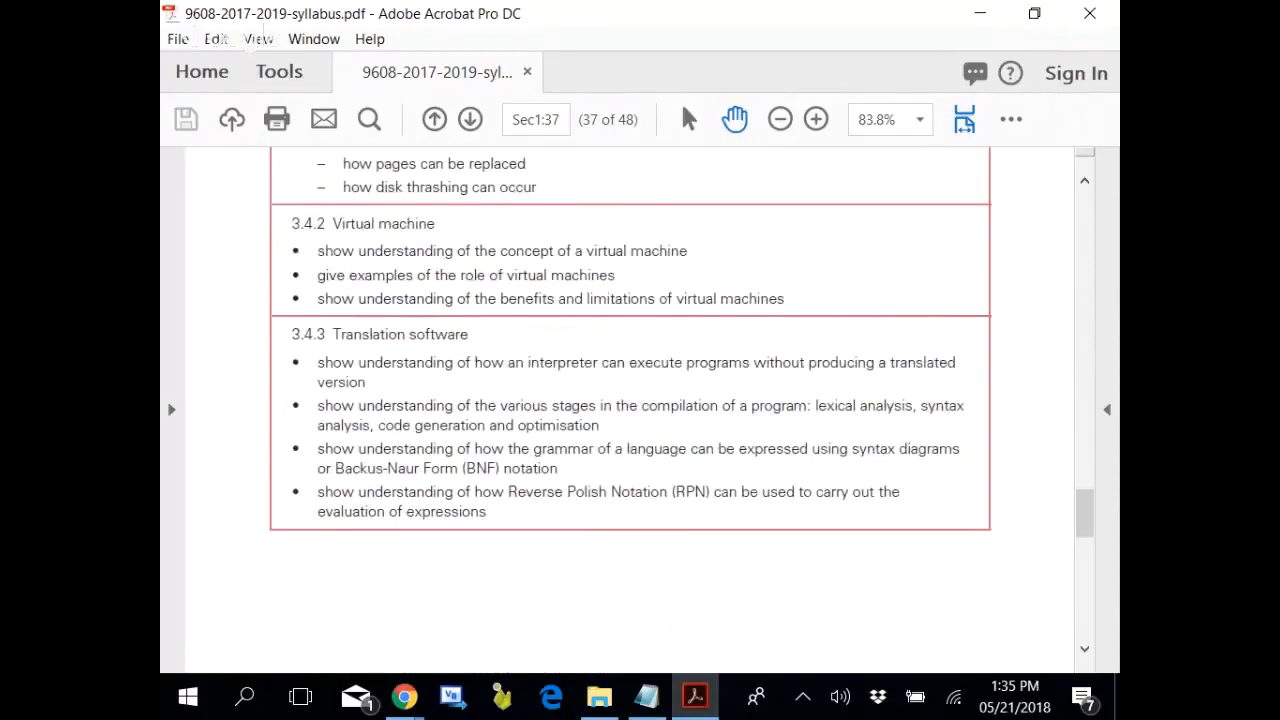